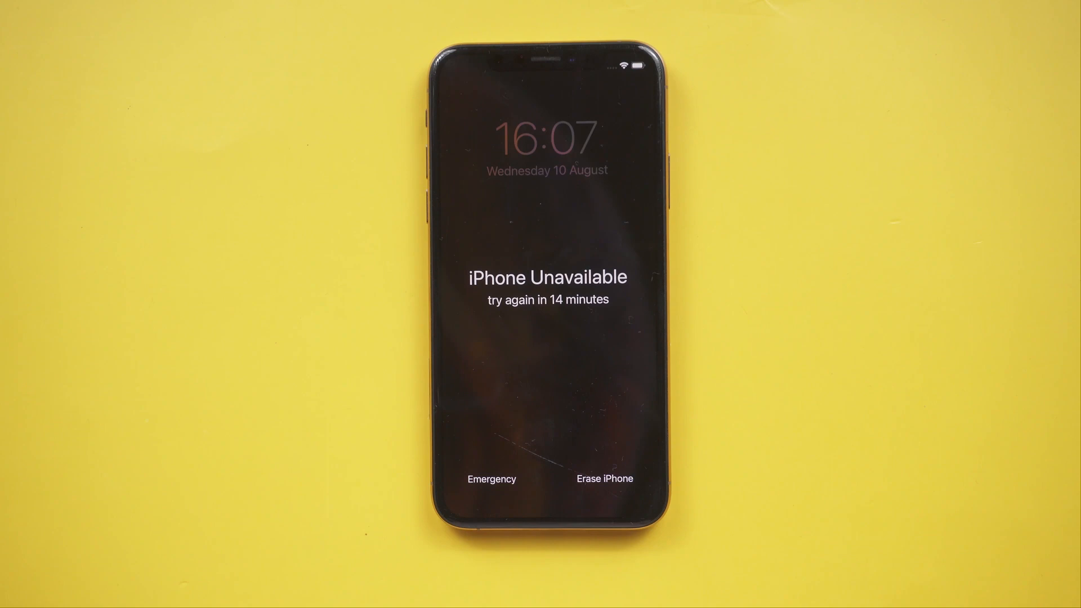
Step: Choose Erase iPhone on the Unavailable screen and confirm with the Apple ID password
{"action": "left_click", "coordinate": [603, 478]}
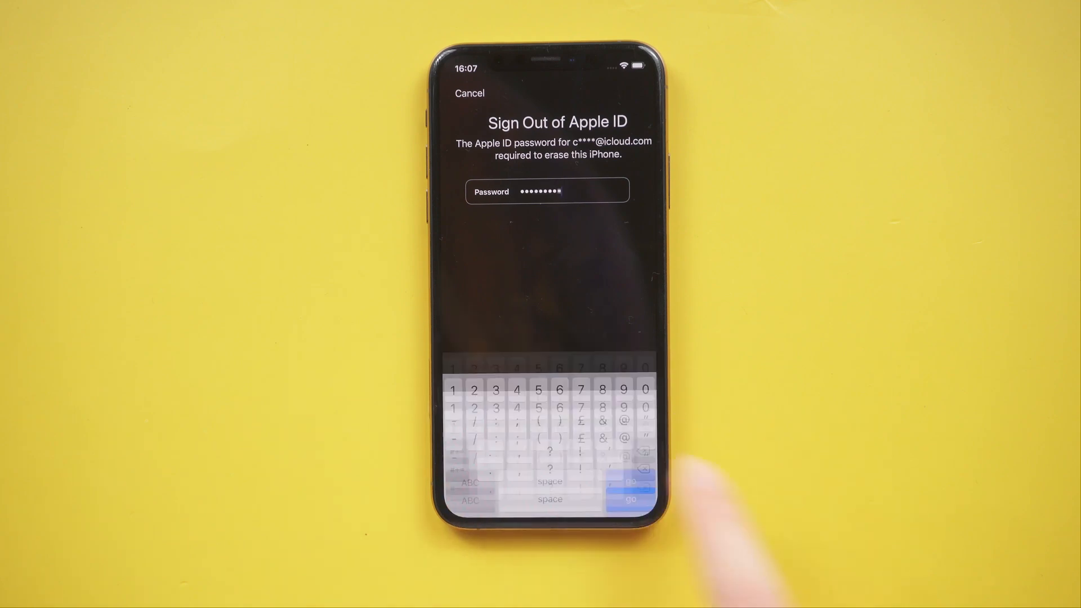
{"action": "left_click", "coordinate": [629, 499]}
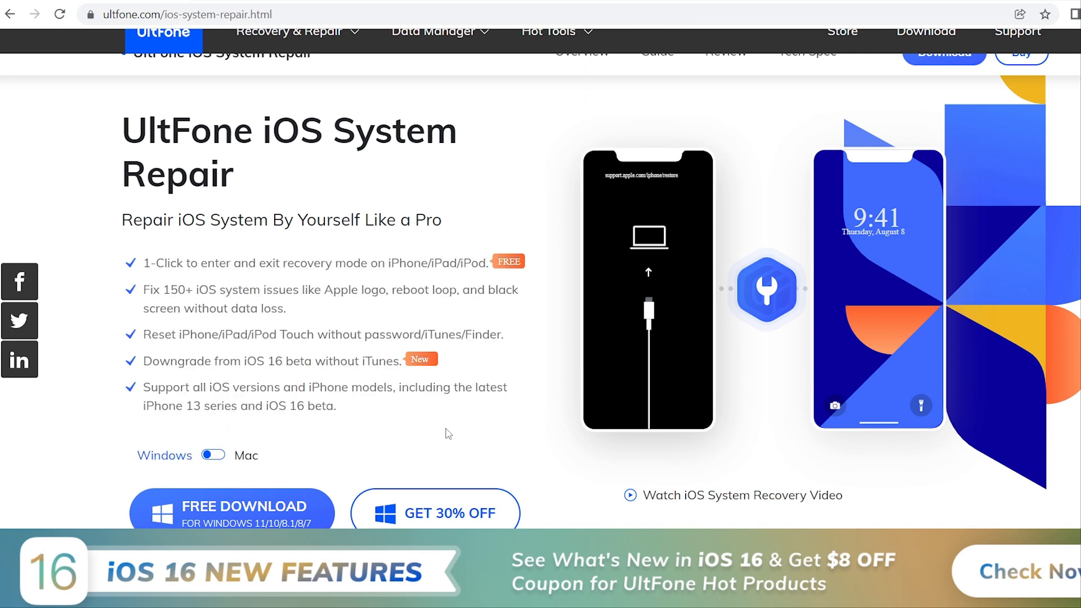
{"action": "mouse_move", "coordinate": [432, 426]}
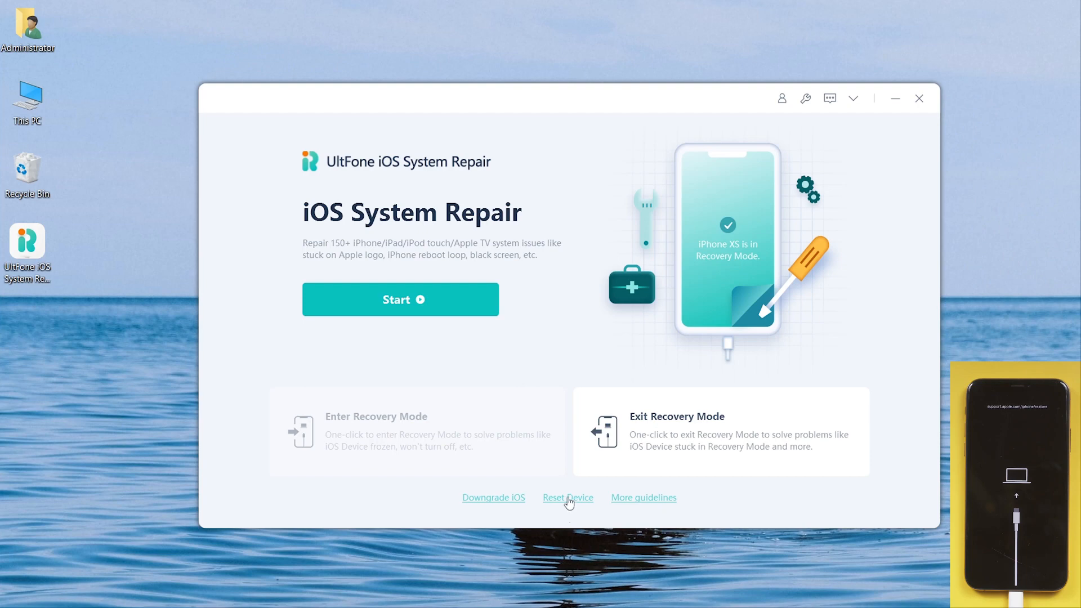
Step: Choose Factory Reset under Reset Device and download the 15.6 firmware for the iPhone XS
{"action": "left_click", "coordinate": [567, 496]}
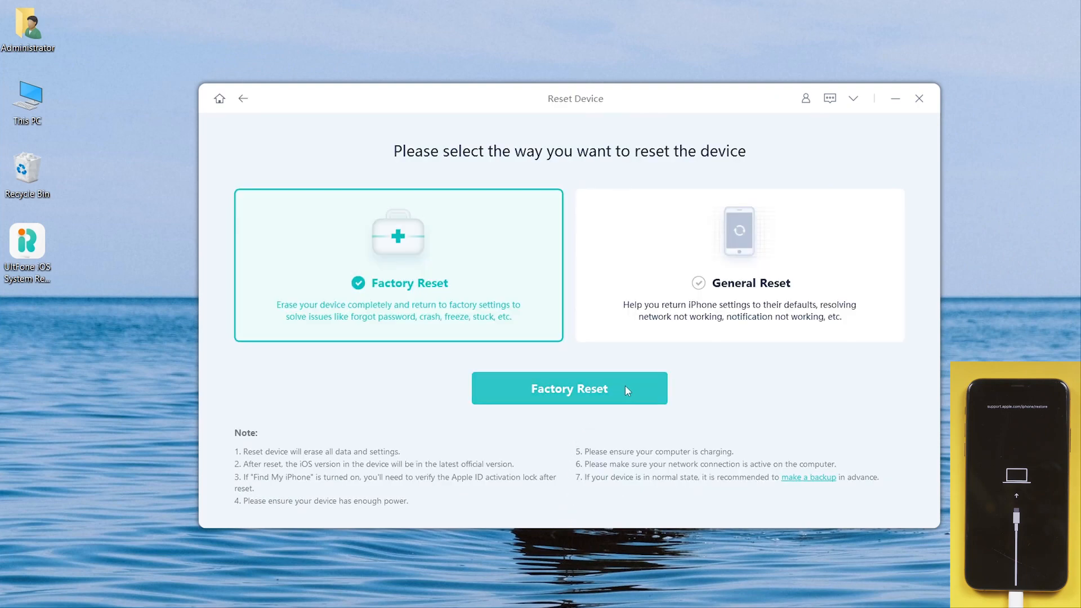
{"action": "left_click", "coordinate": [568, 388]}
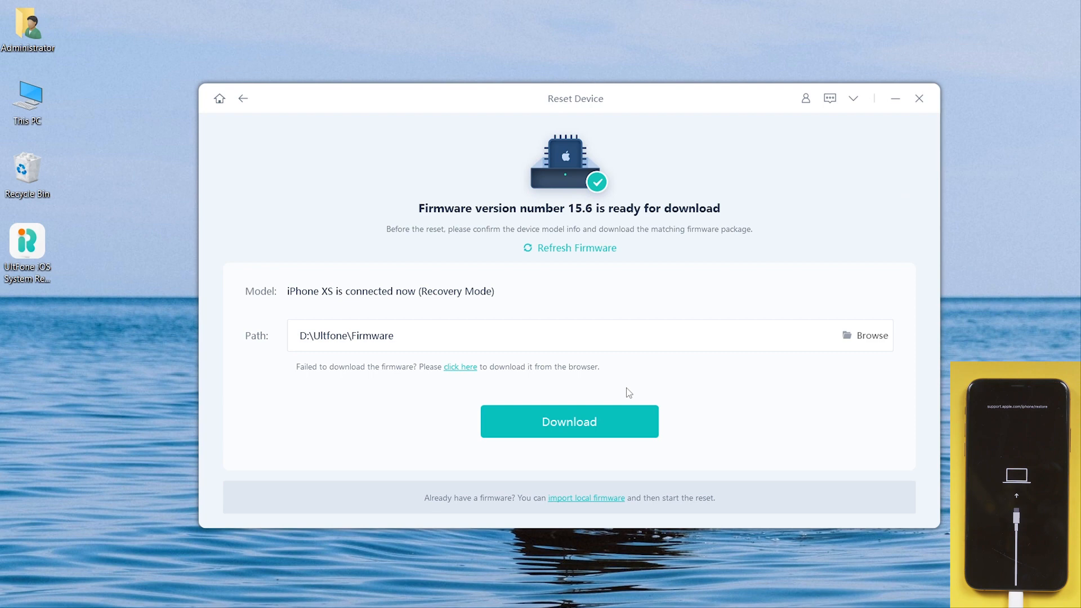
{"action": "left_click", "coordinate": [570, 421]}
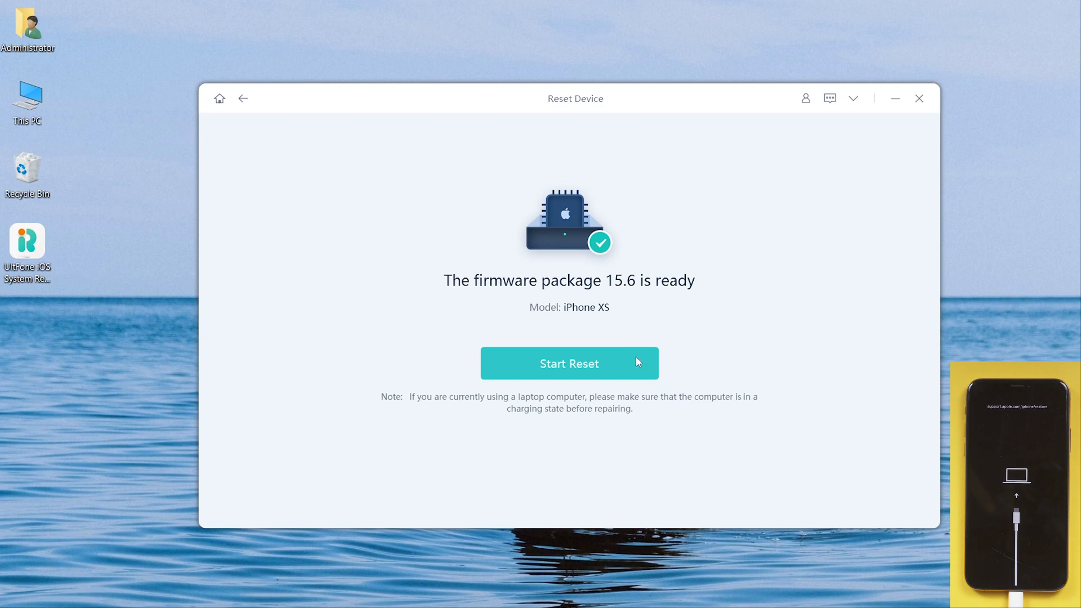
Step: Start the reset and confirm erasing all data on the iPhone XS
{"action": "left_click", "coordinate": [569, 363]}
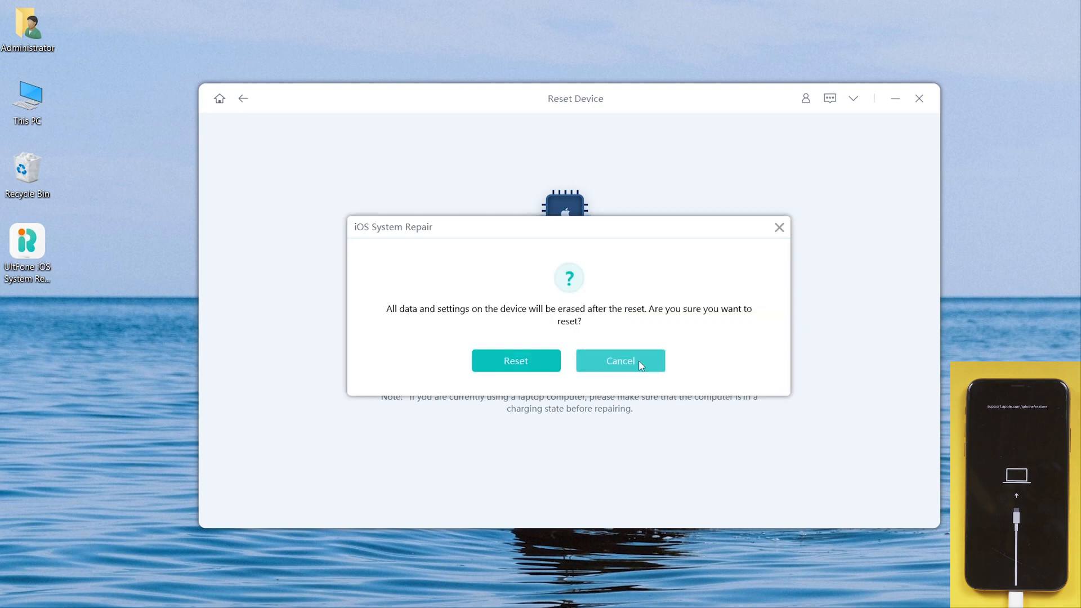
{"action": "mouse_move", "coordinate": [516, 360]}
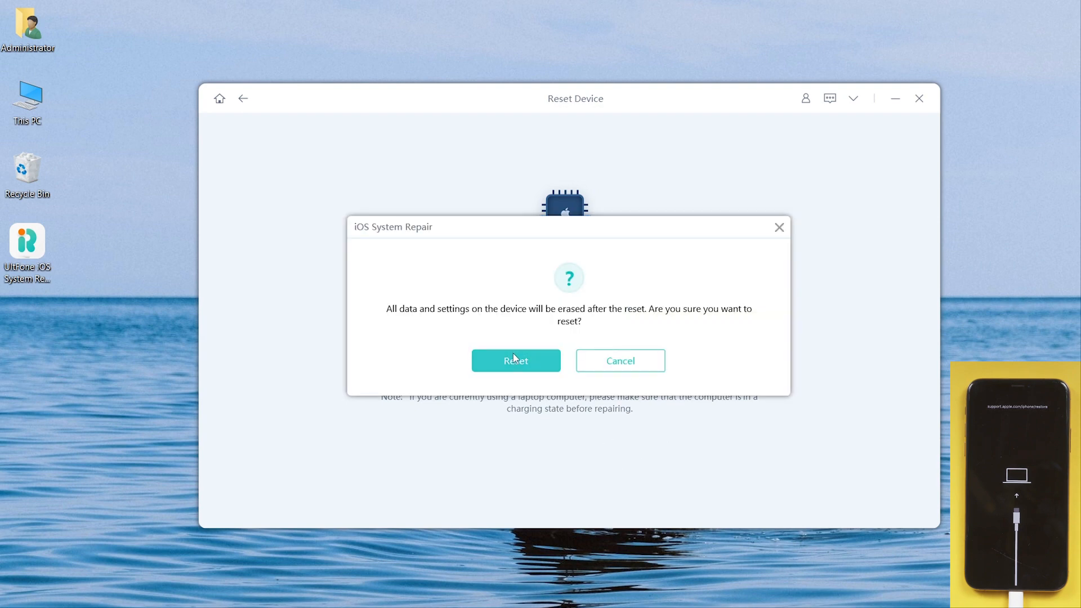
{"action": "left_click", "coordinate": [516, 360]}
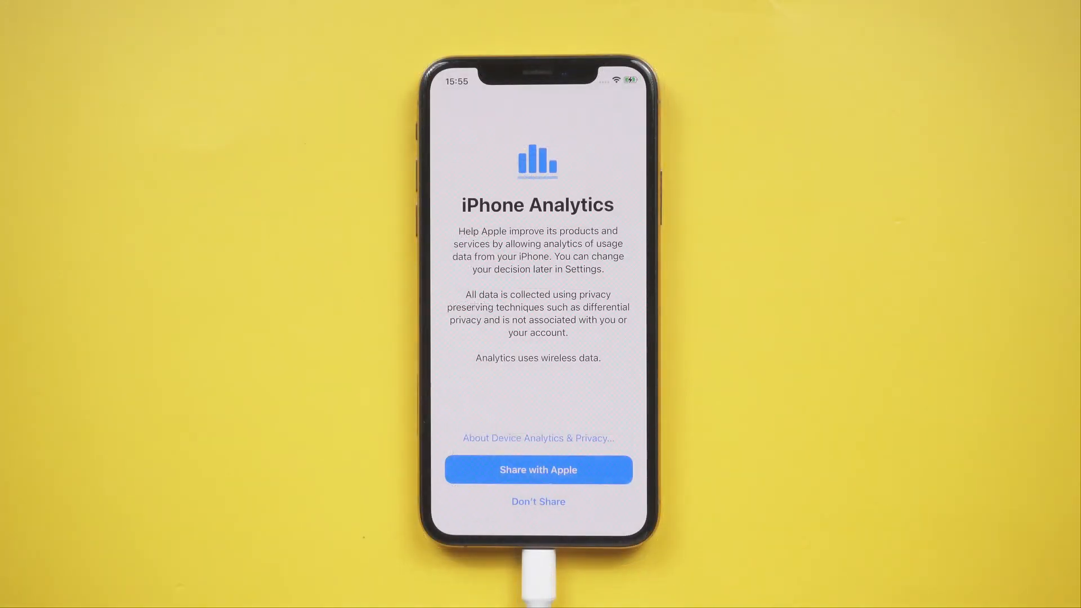
Step: Answer iPhone Analytics and Messages contacts prompts to reach the Welcome to iPhone screen
{"action": "left_click", "coordinate": [538, 470]}
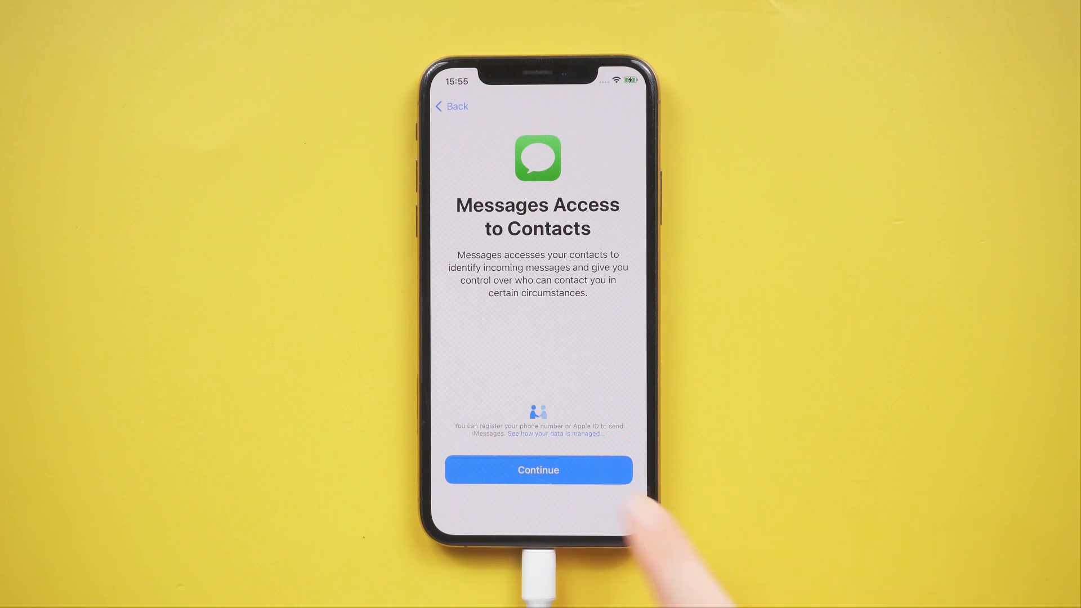
{"action": "left_click", "coordinate": [537, 470]}
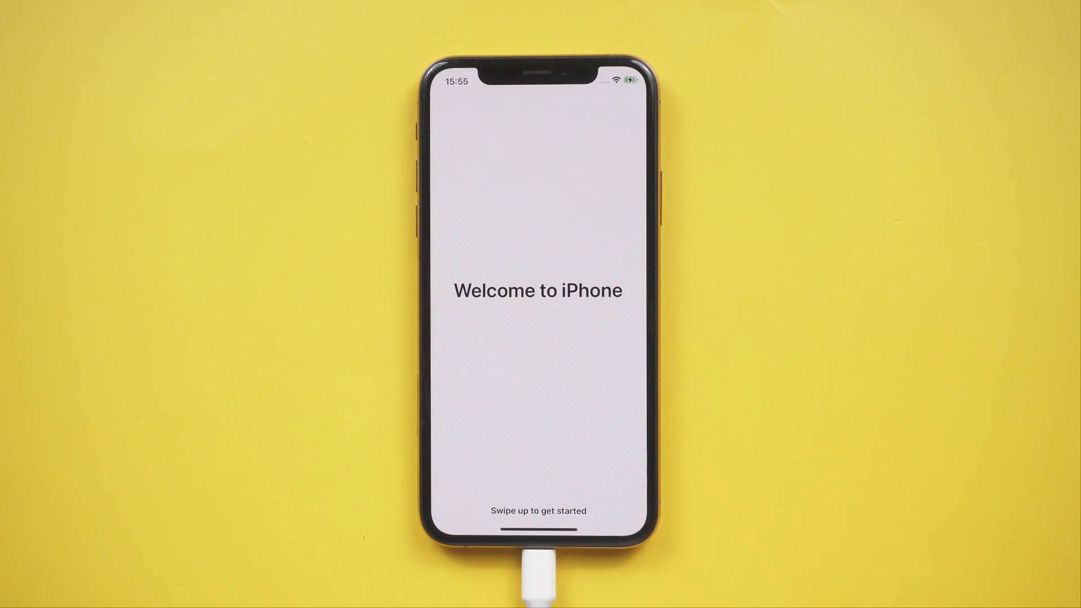